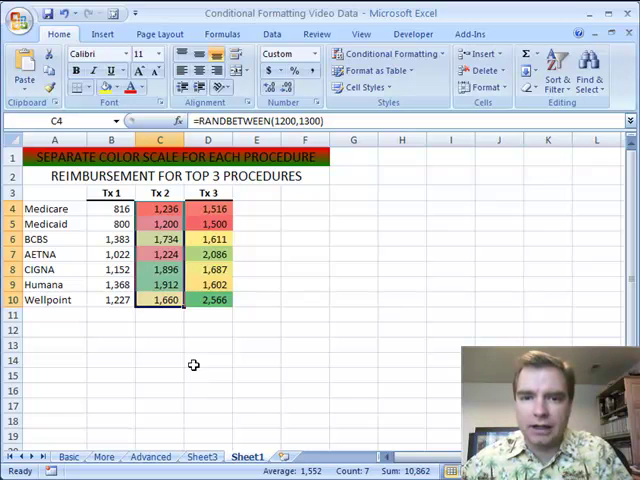
Clear the Tx 2 selection and check the formula behind one of its values.
click(388, 52)
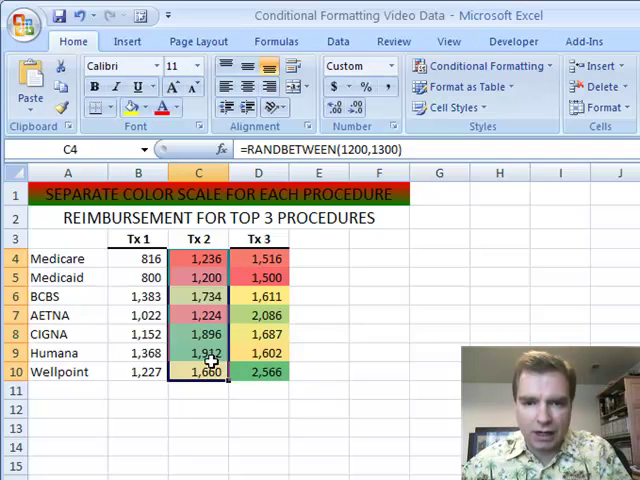
mouse_move(224, 388)
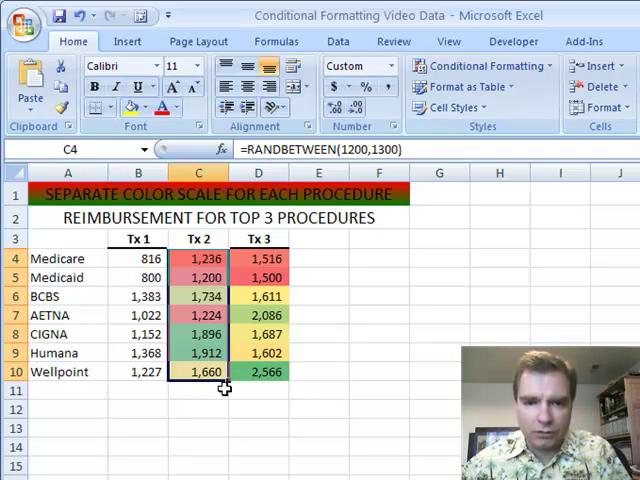
click(198, 408)
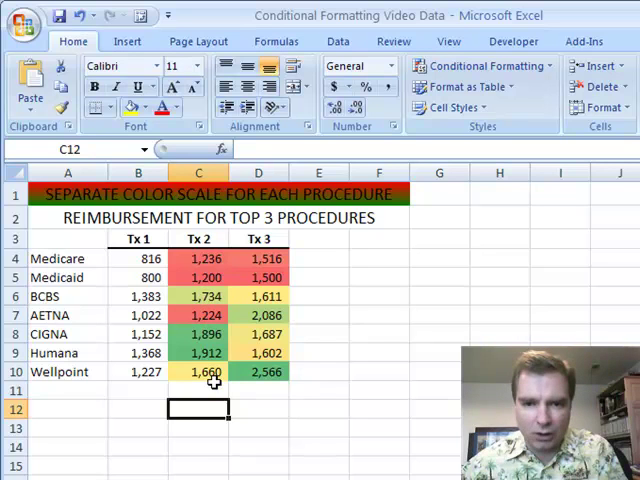
mouse_move(224, 314)
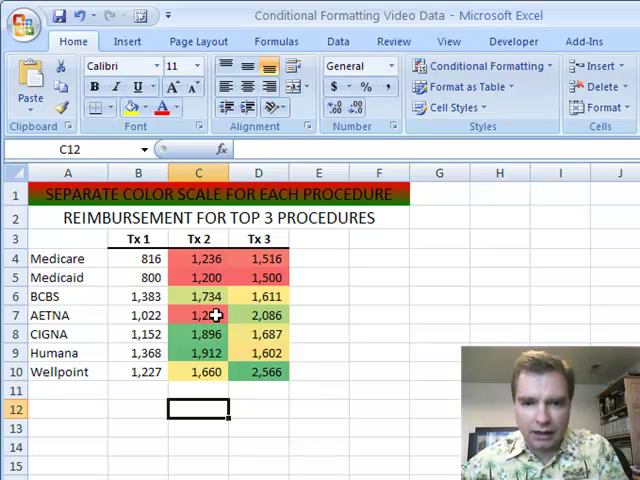
click(198, 258)
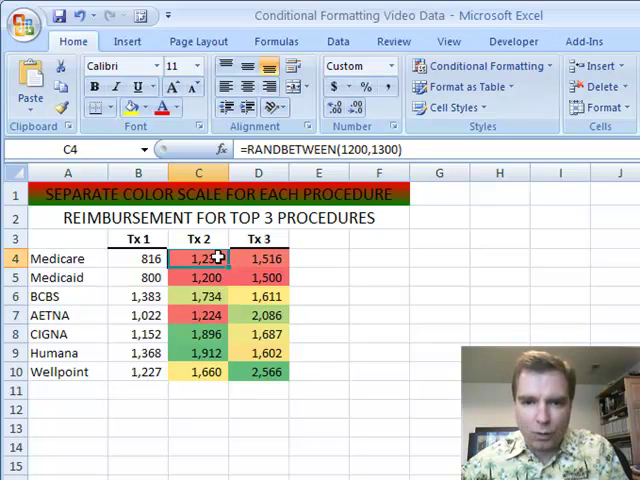
Apply the green-yellow-red colour scale to the Tx 1 values in B4:B10.
drag(198, 258, 198, 372)
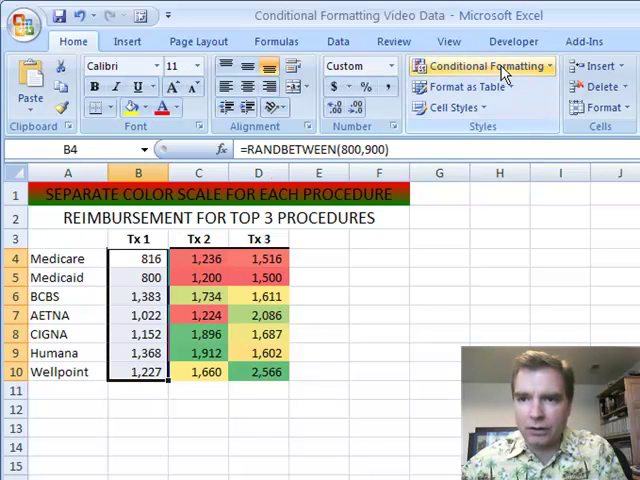
click(484, 64)
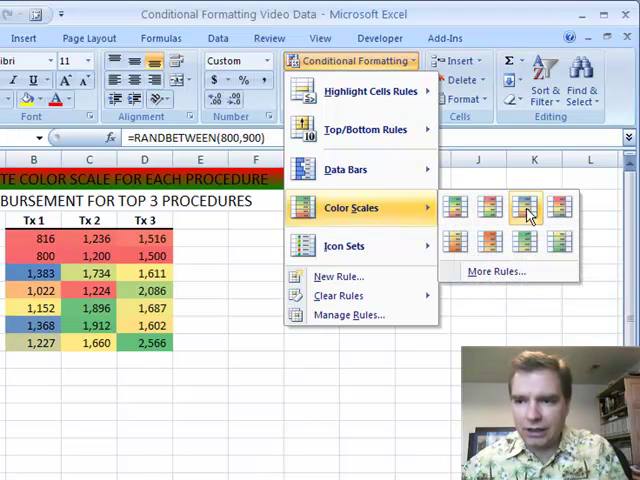
mouse_move(556, 210)
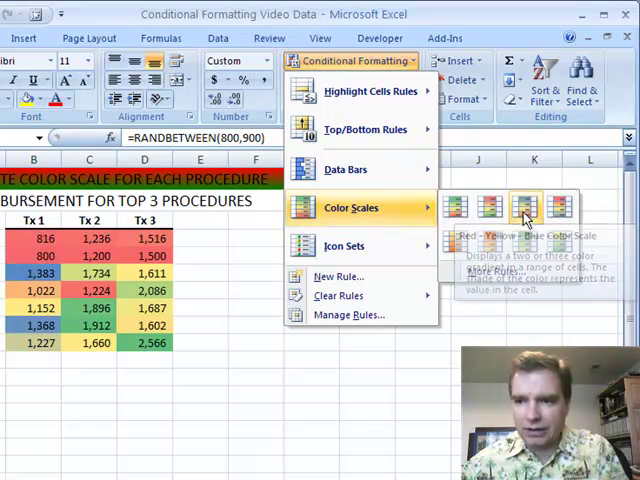
mouse_move(492, 240)
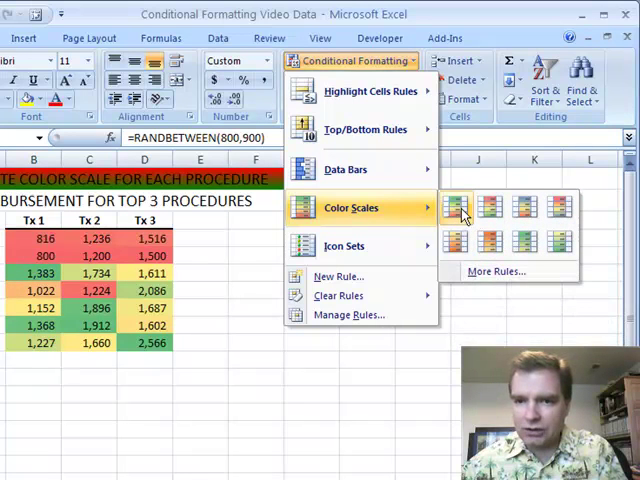
mouse_move(456, 208)
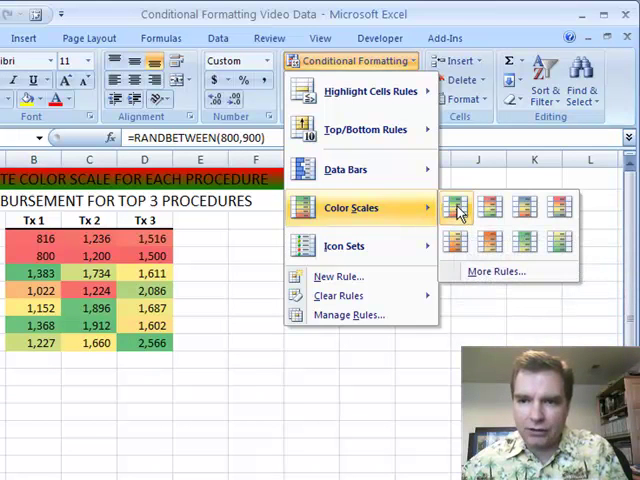
mouse_move(456, 210)
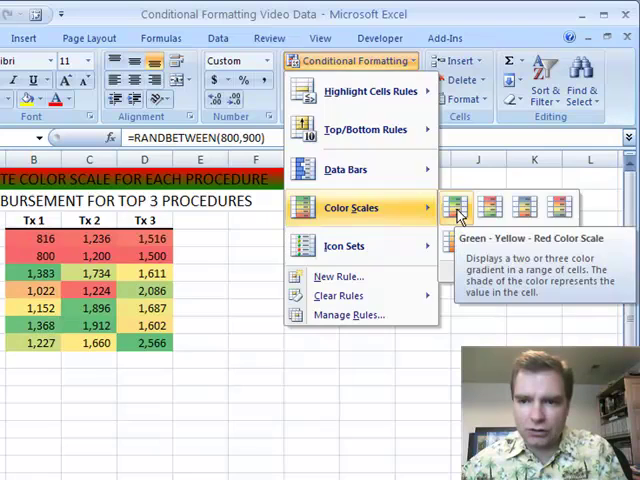
click(454, 208)
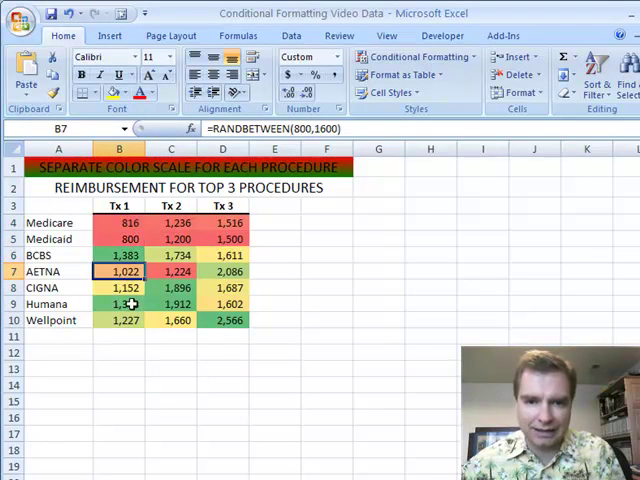
With a Tx 1 value selected, show the Manage Rules list for its formatting.
click(118, 352)
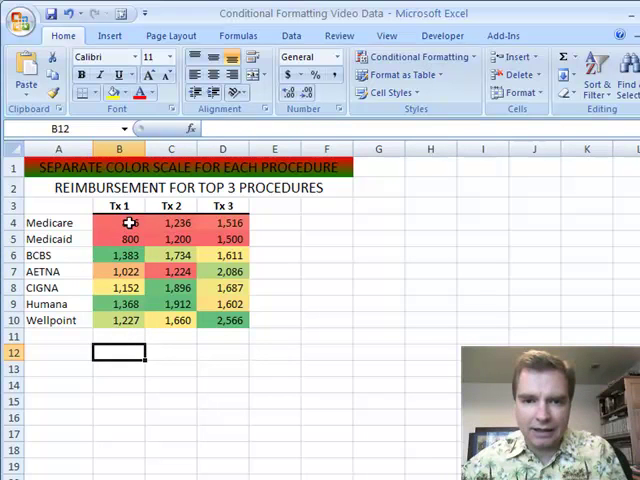
click(120, 222)
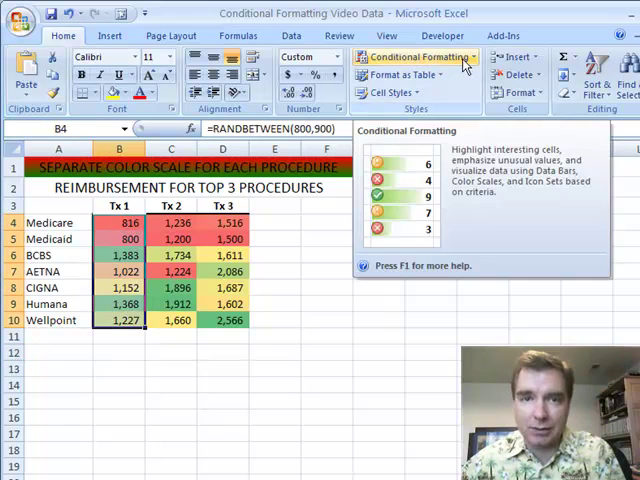
click(416, 56)
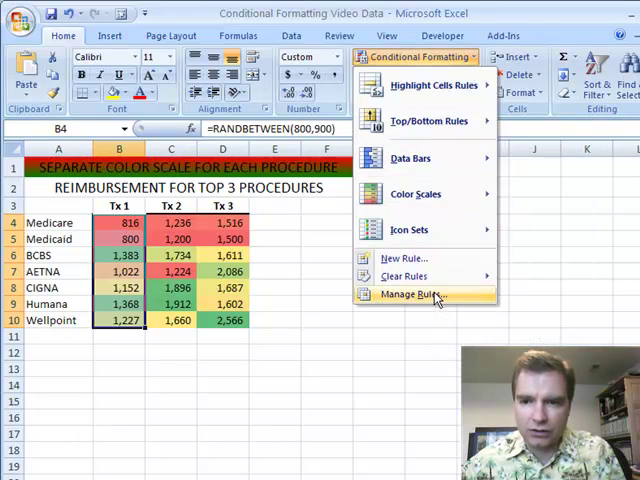
click(406, 294)
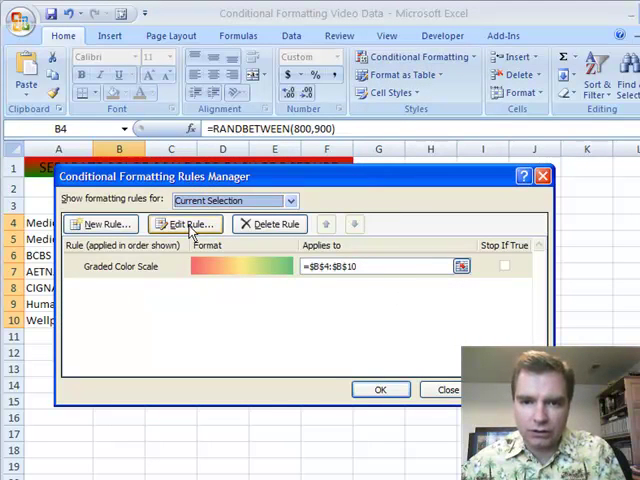
Edit the Tx 1 rule, previewing 2-Color Scale then returning to 3-Color Scale with 50th-percentile midpoint.
click(184, 224)
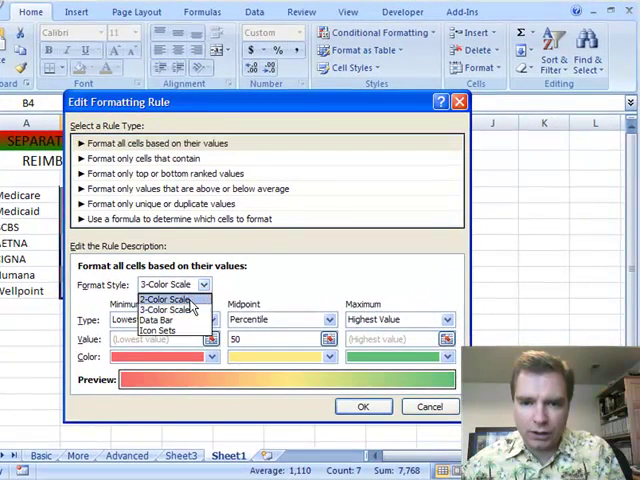
click(152, 300)
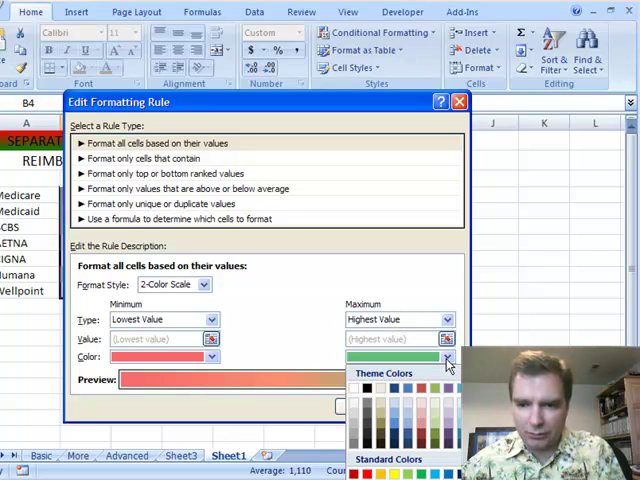
mouse_move(388, 448)
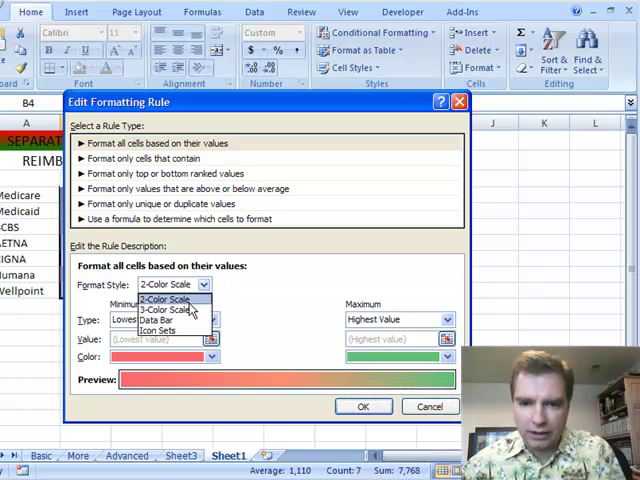
click(164, 308)
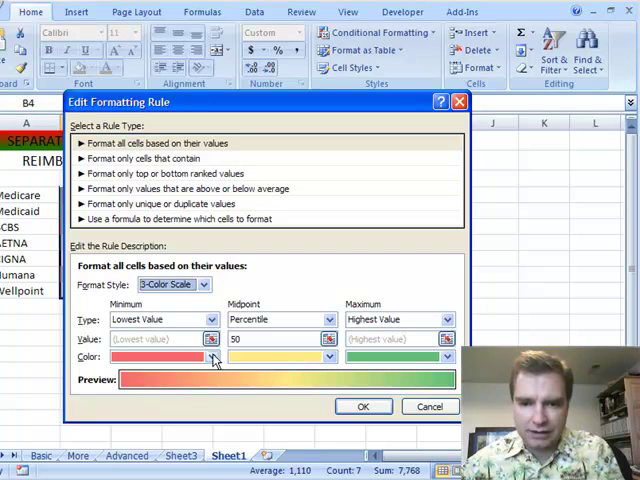
click(212, 356)
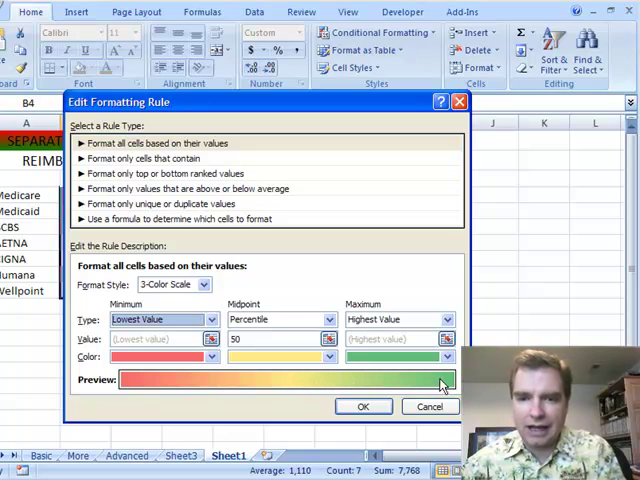
Accept the rule unchanged, close the Rules Manager and reopen the conditional formatting menu.
click(364, 406)
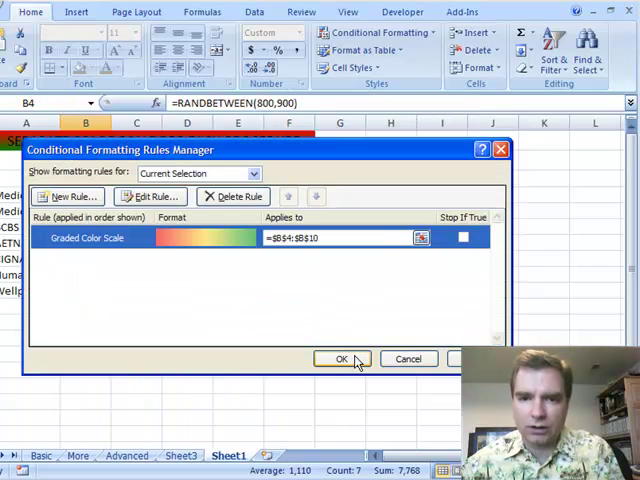
click(340, 358)
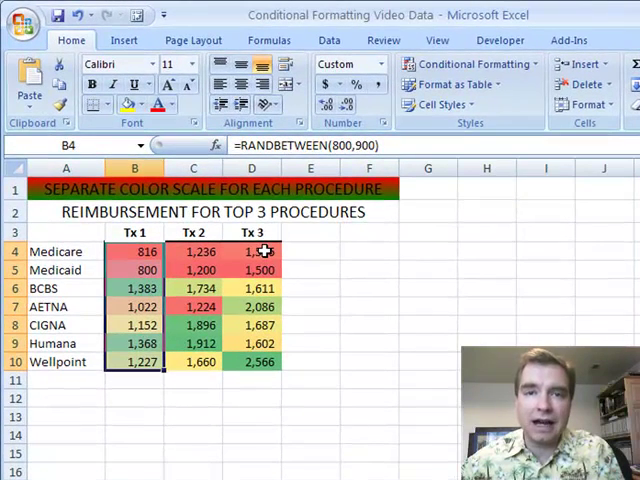
click(470, 64)
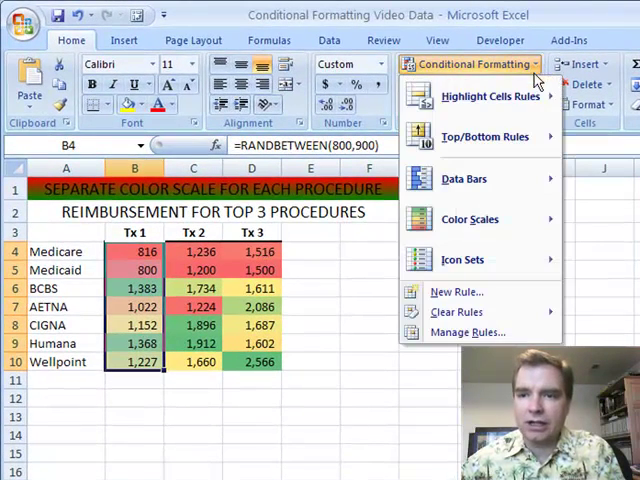